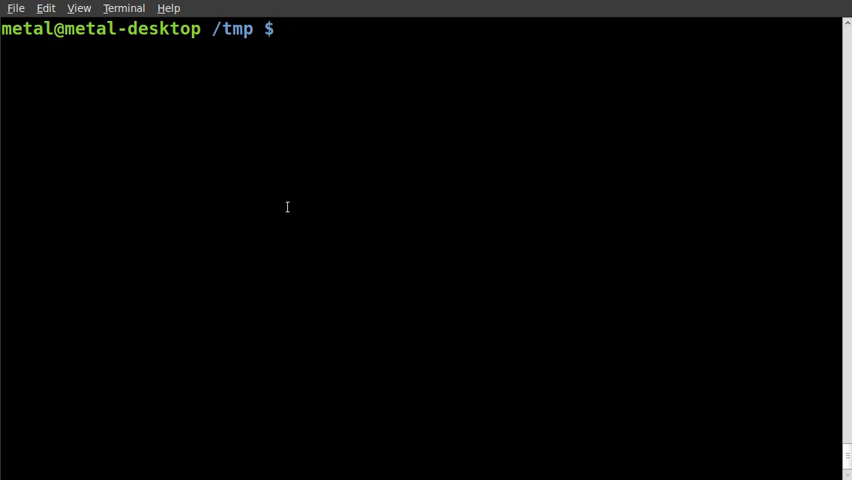
Launch python and assign x = "This is my string", then begin a len() call.
text(python)
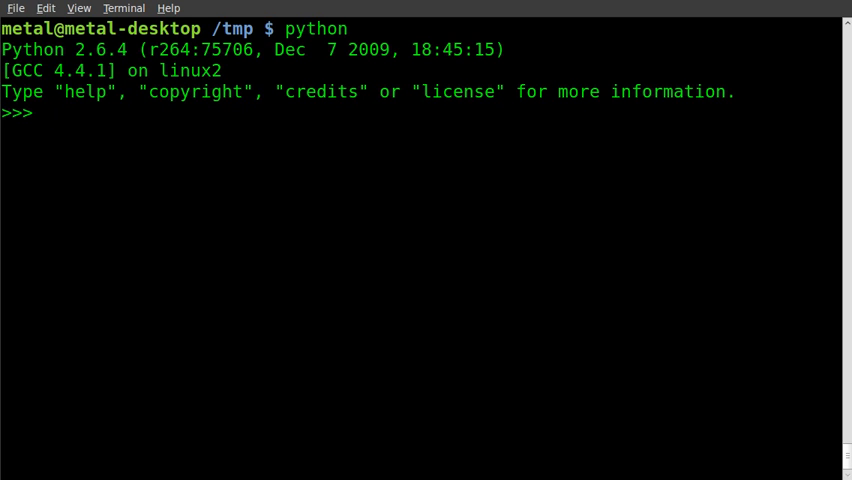
text(x)
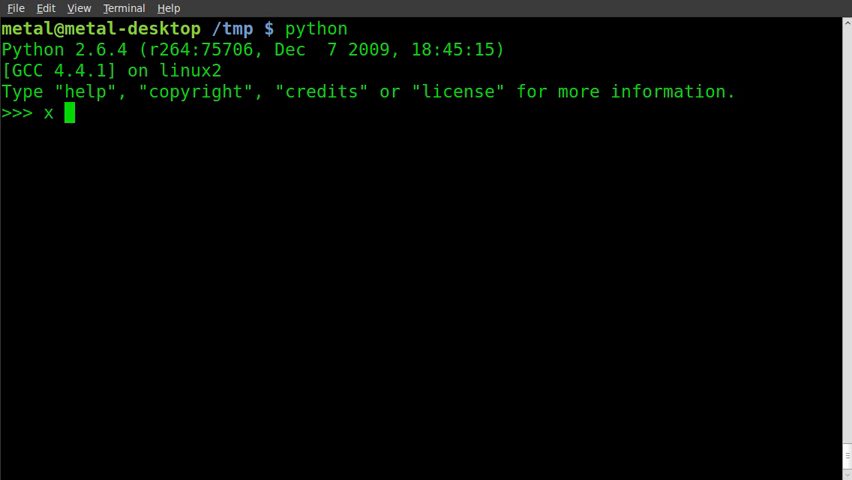
text(= ")
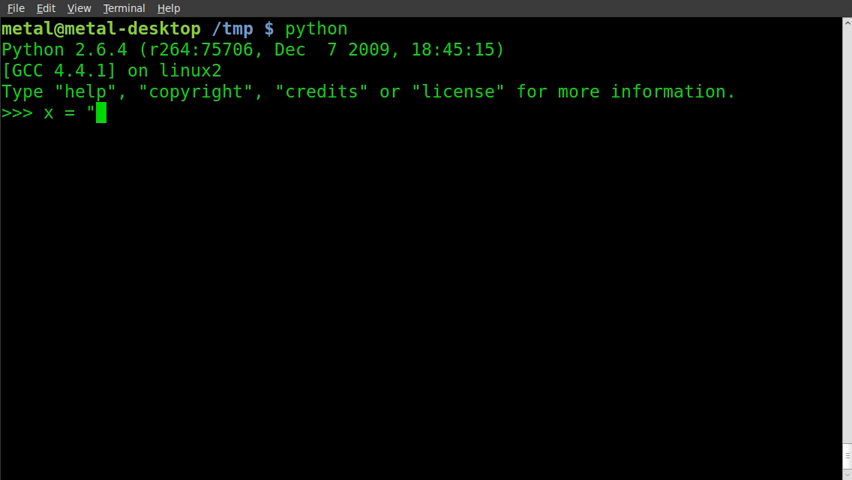
text(This is)
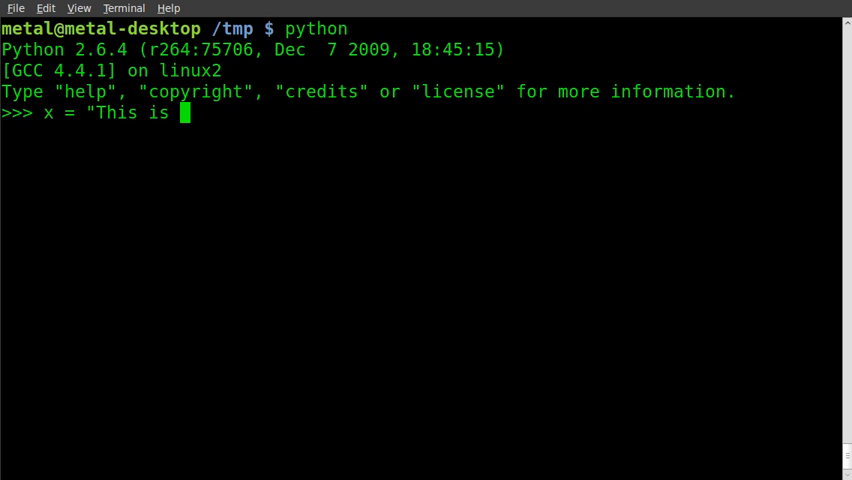
text(my string)
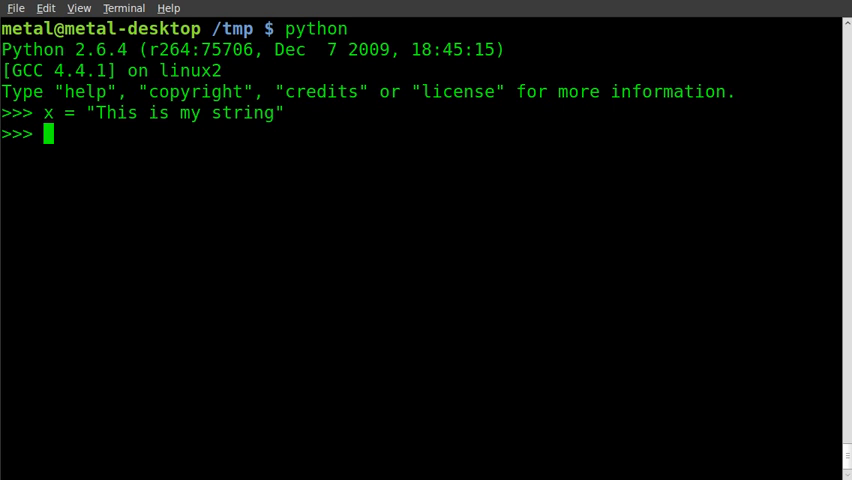
text(len()
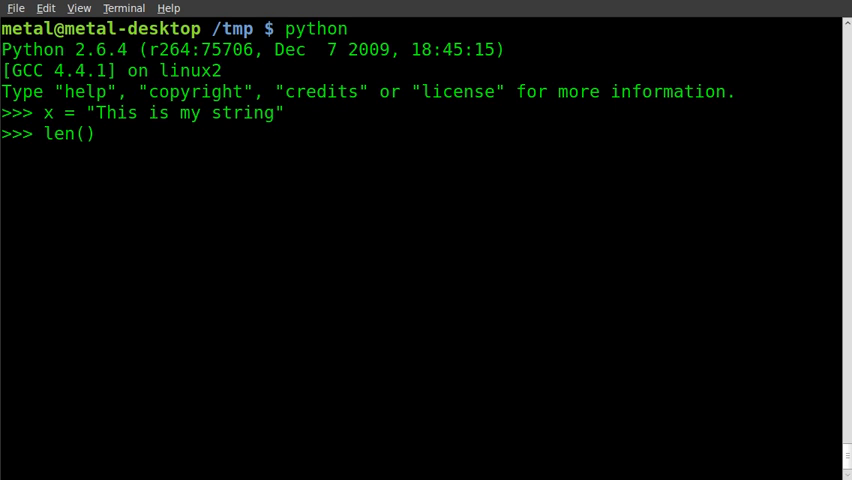
Evaluate len(x) and len("This is my string"), both returning 17, then exit Python.
text(x)
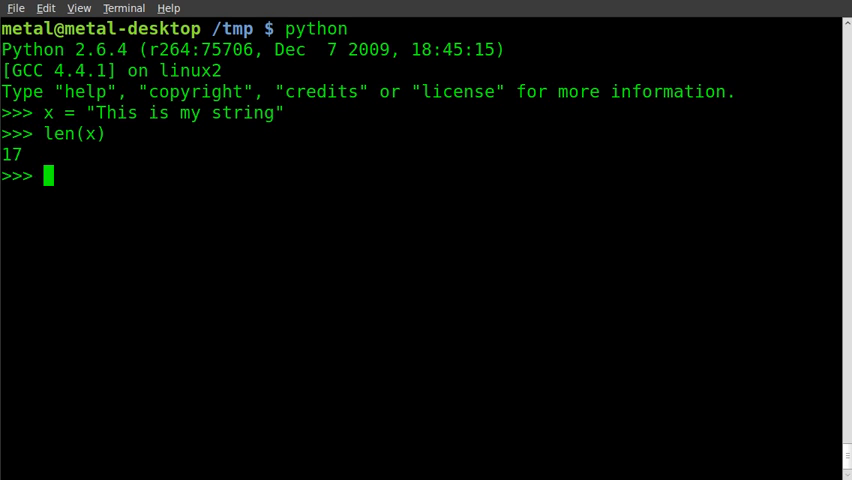
text(len(x))
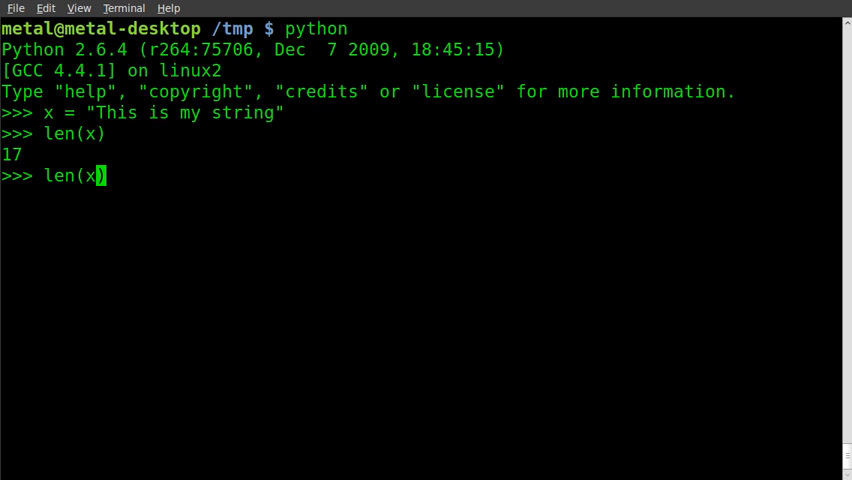
text(")
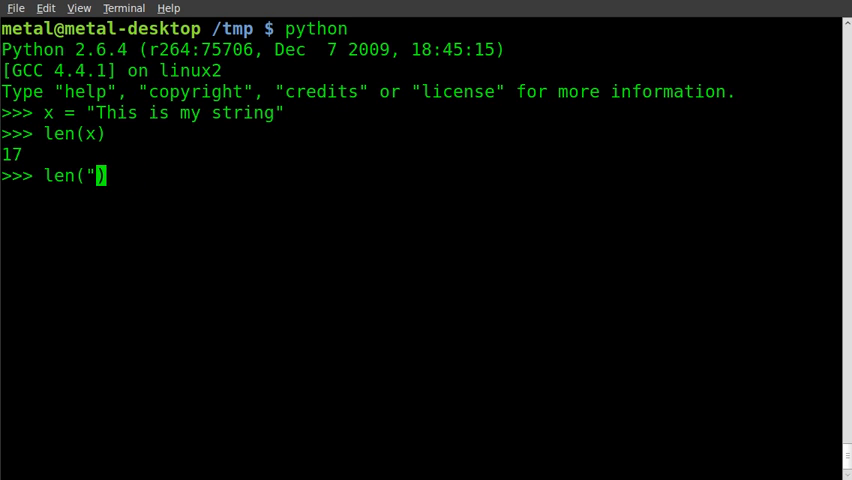
text(This is my)
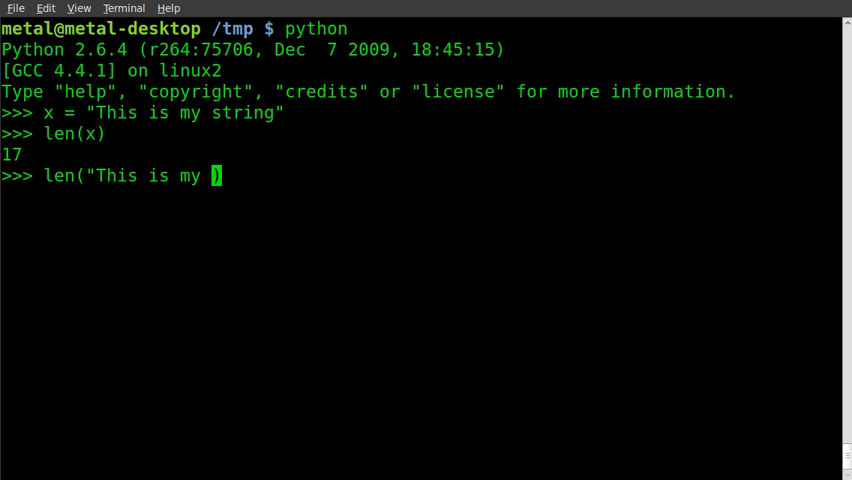
text(string")
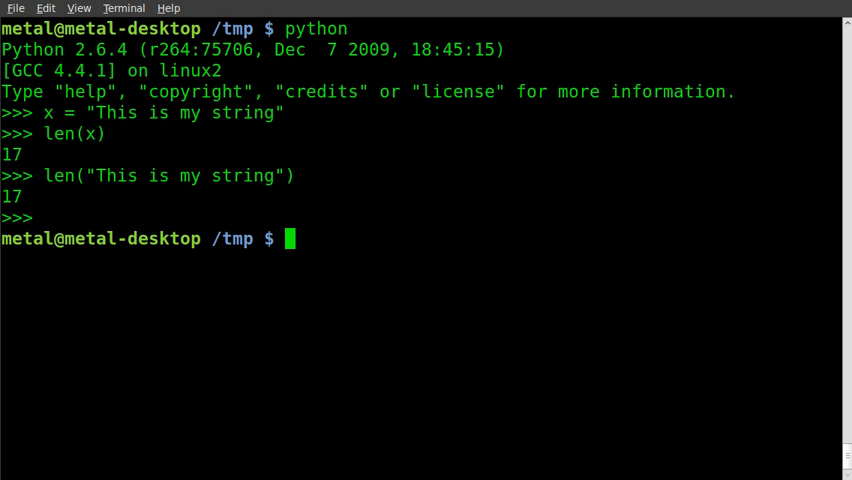
Start vim on a new empty file mylen.py.
text(vim)
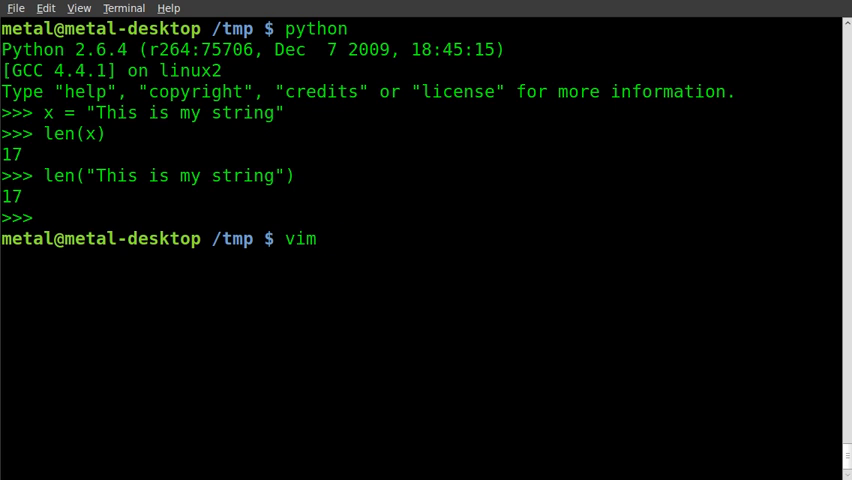
text(mylen)
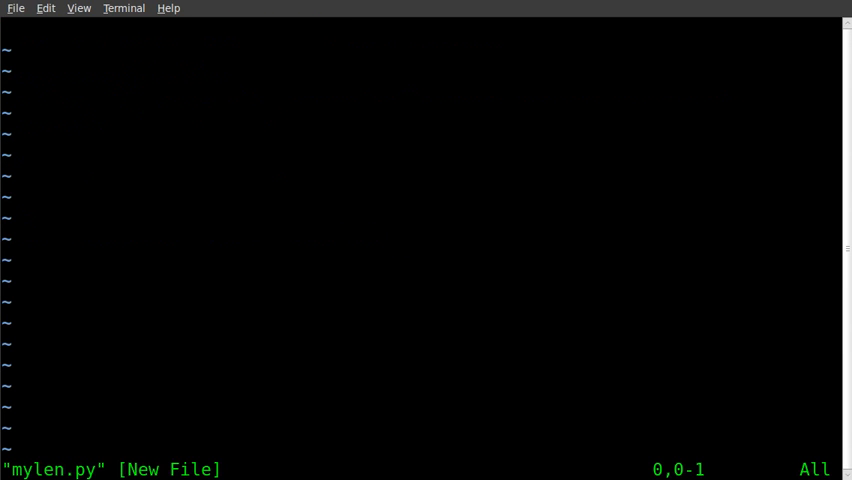
Write the interpreter line #!/usr/bin/python at the top of mylen.py.
text(#!/)
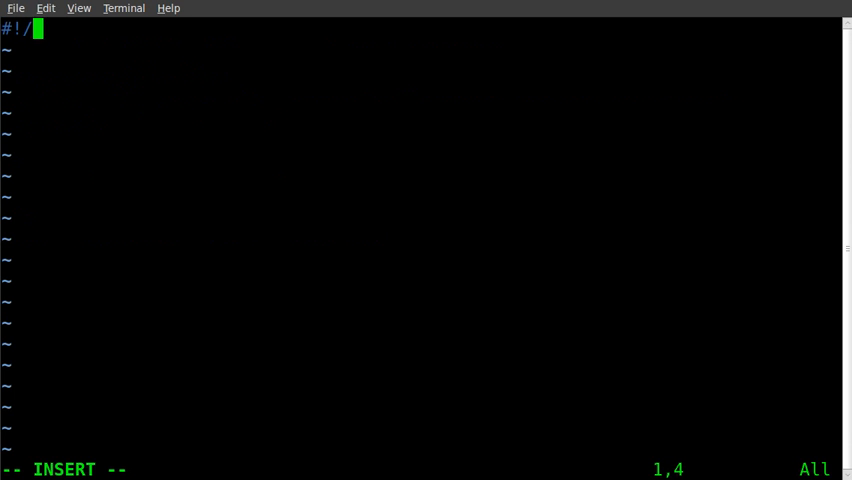
text(usr/b)
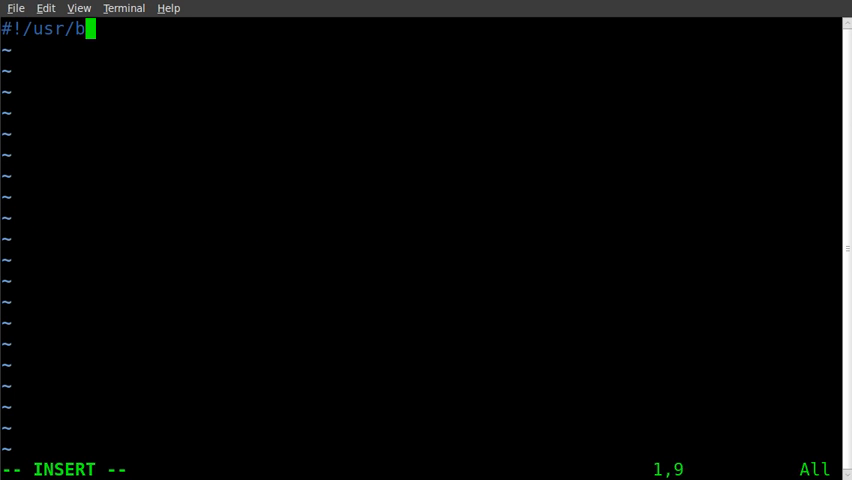
text(in/python)
text(x)
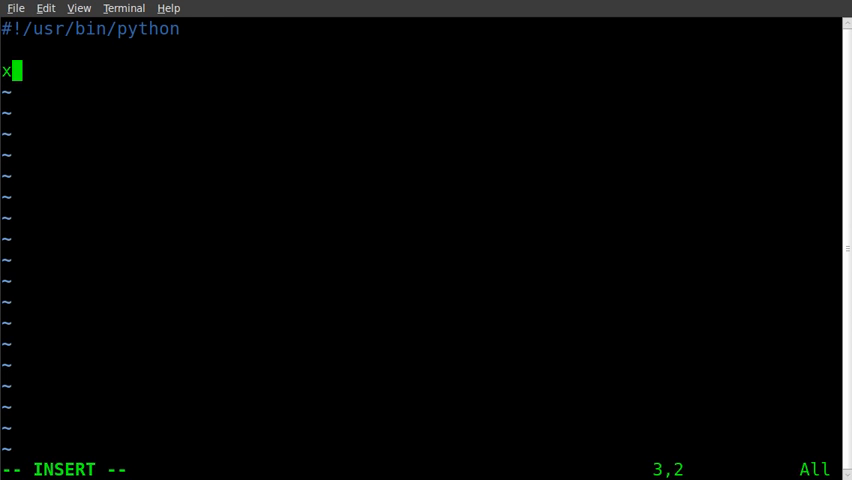
Assign x = "This is my new string" and begin a print statement.
text(= "This)
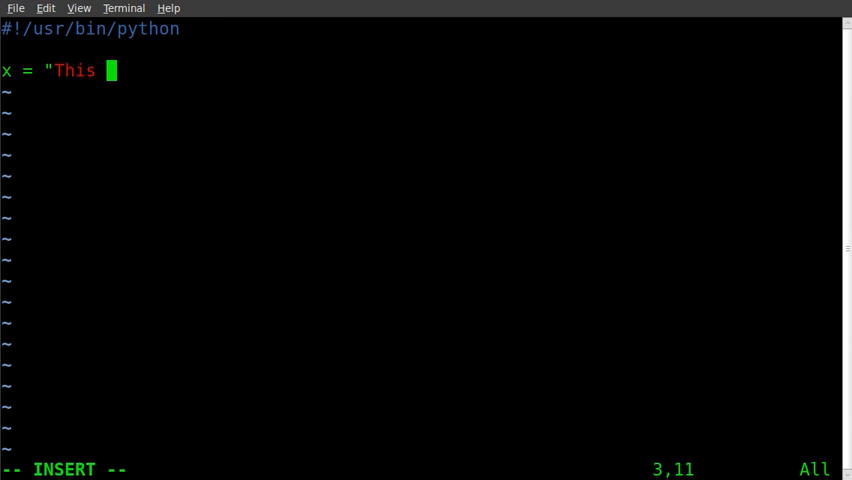
text(is my new)
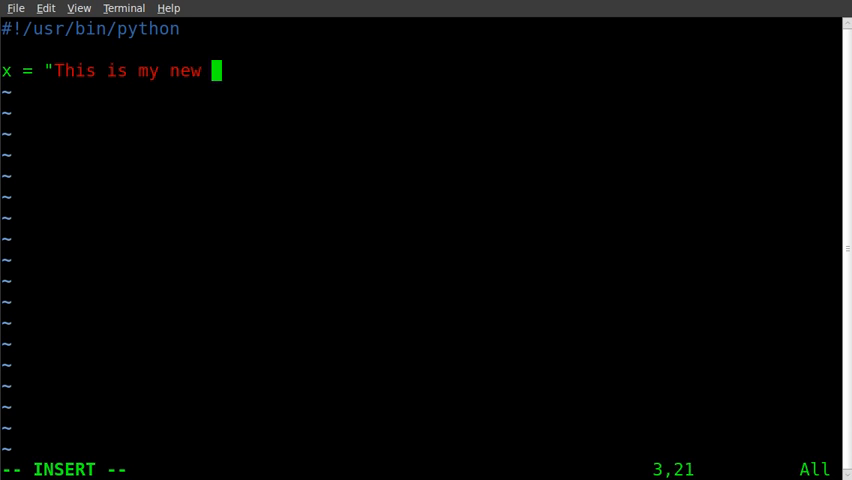
text(string")
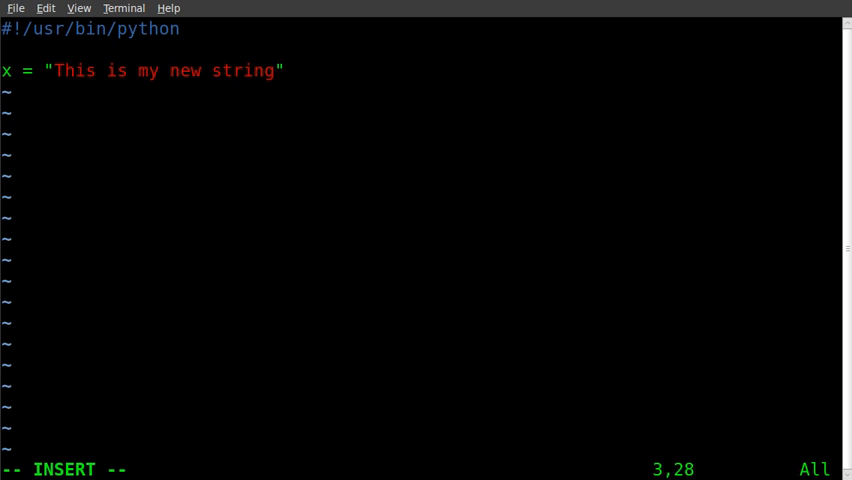
text(print)
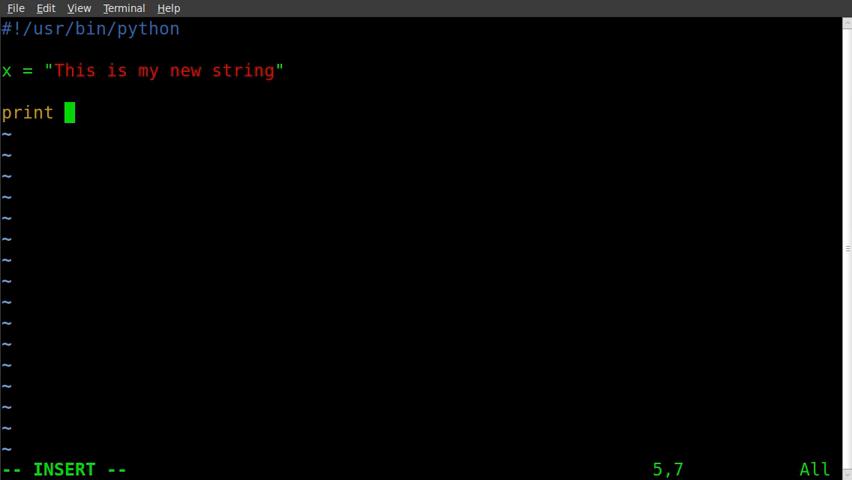
Finish the line print "x says", x.
text("x)
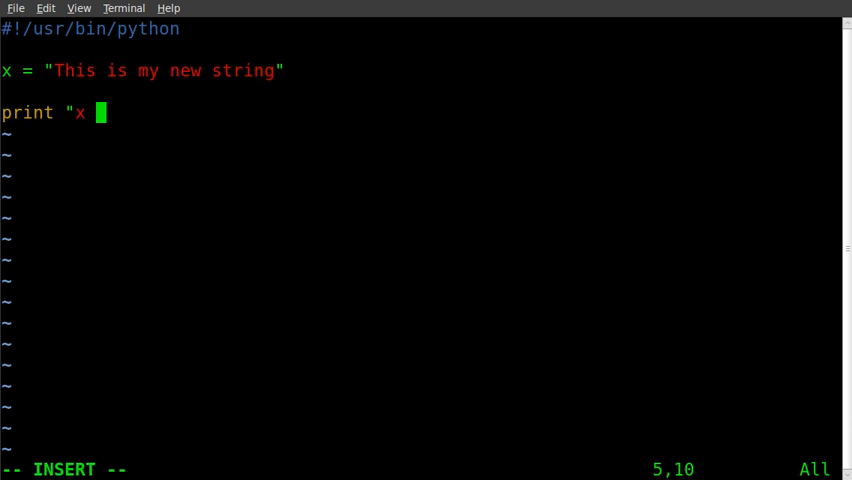
text(says)
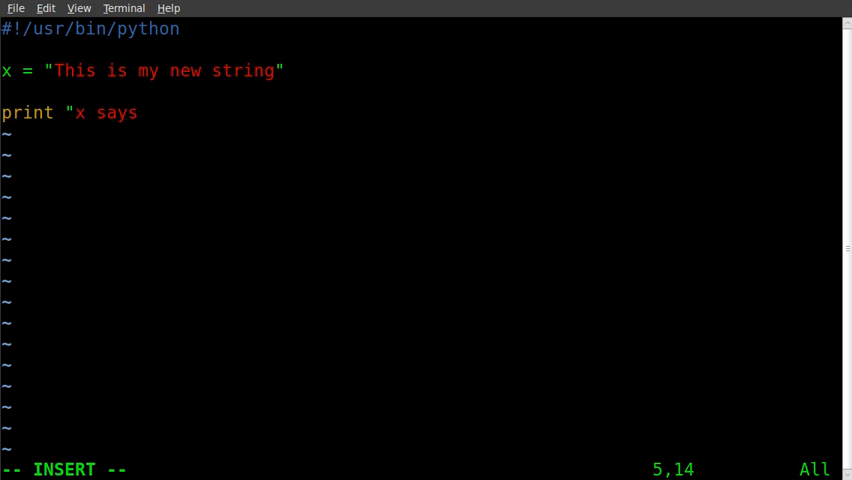
text(",)
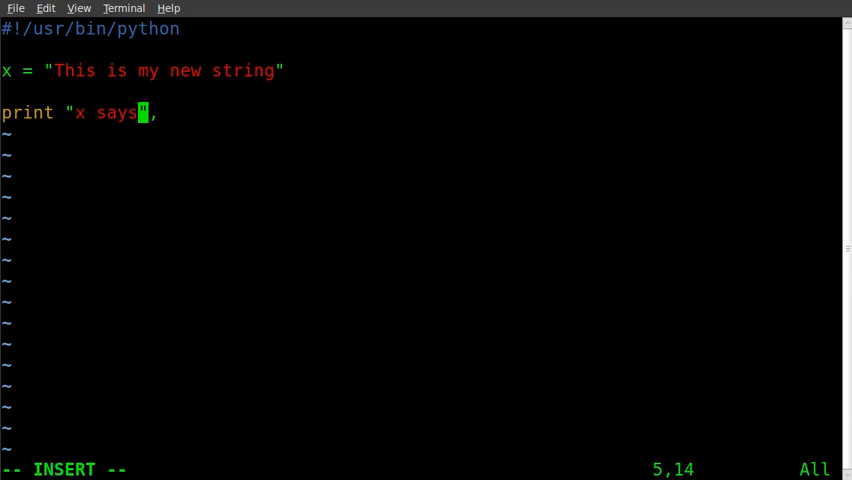
text(" x")
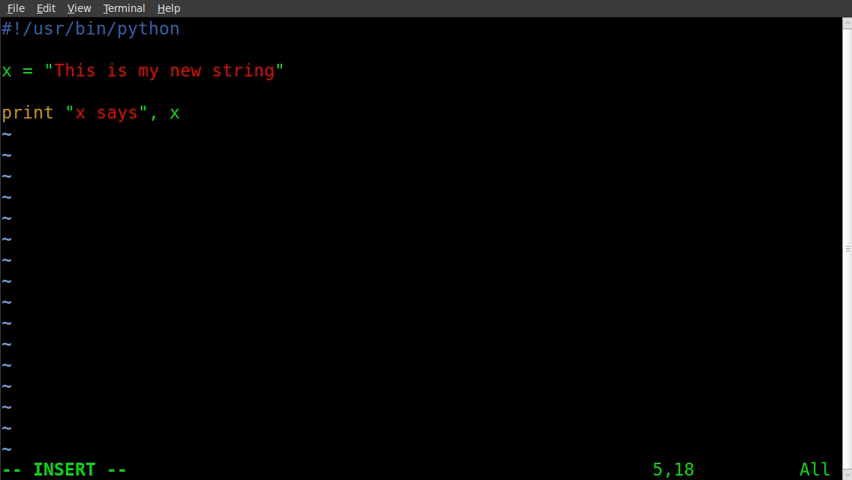
Add print "it is ", len(x), "long" and save-quit Vim with :wq.
text(print ")
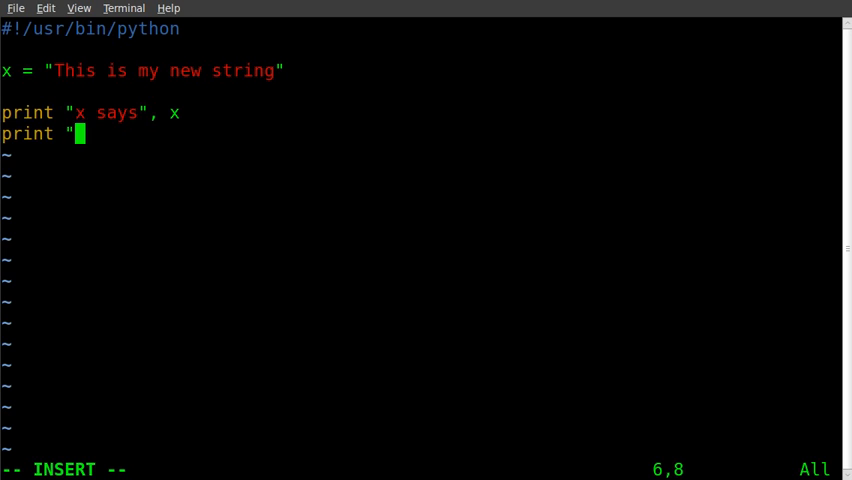
text(it is)
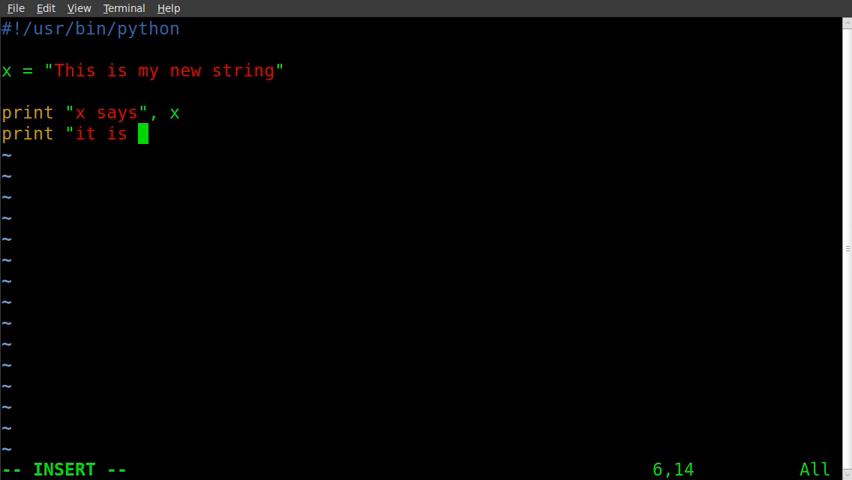
text(",)
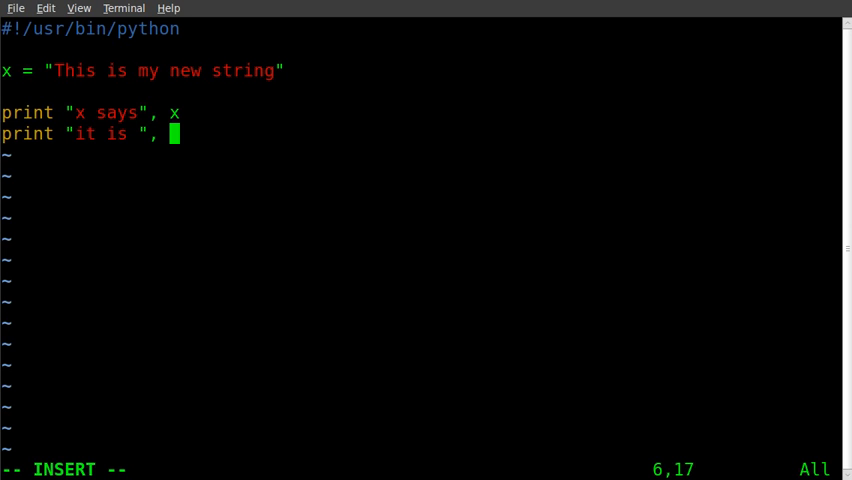
text(len)
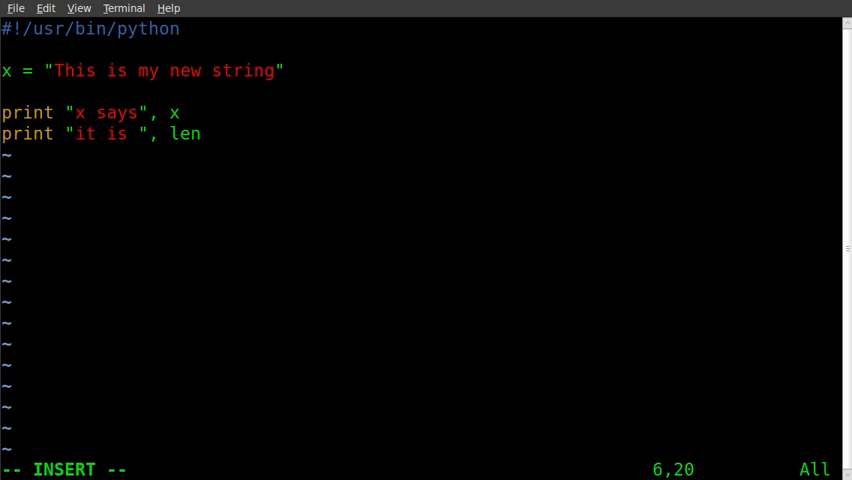
text((x))
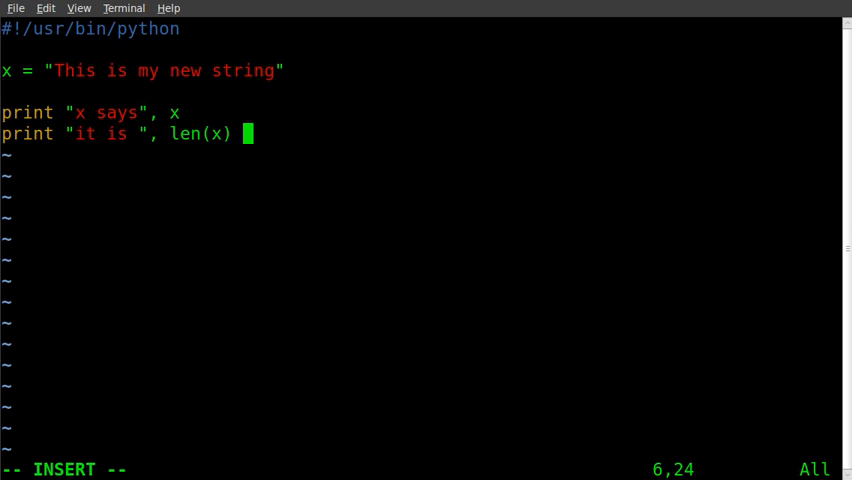
text(, ")
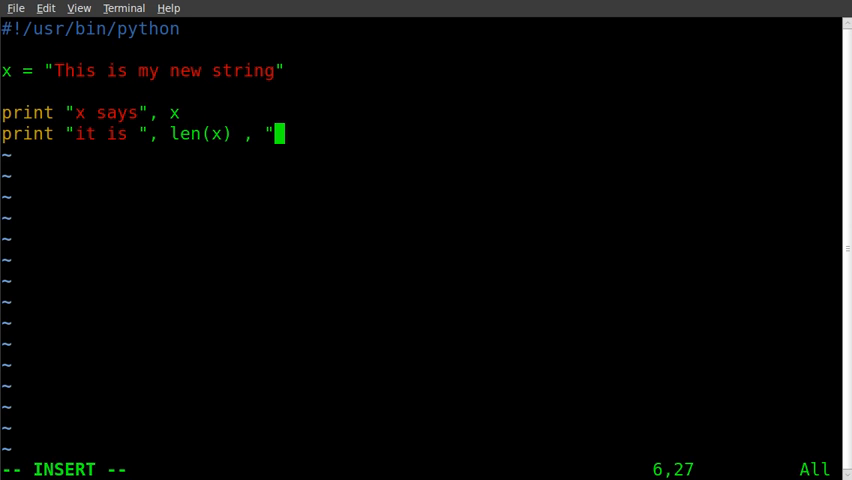
text(long)
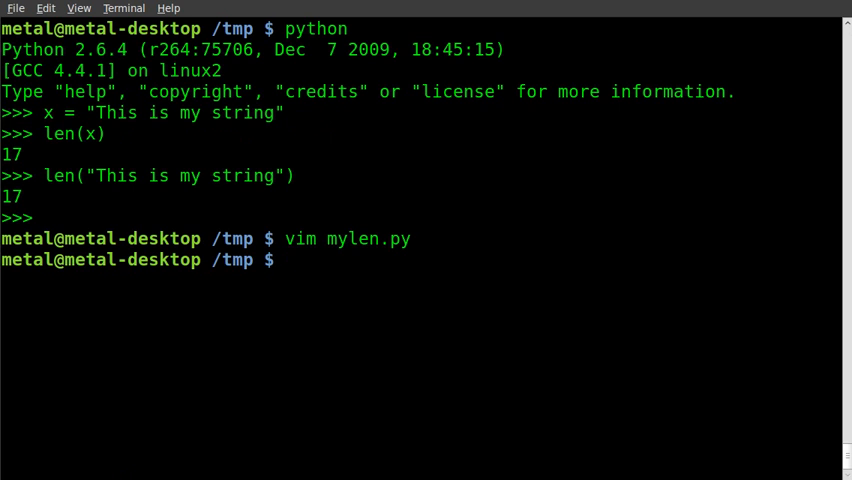
chmod +x mylen.py and run ./mylen.py, printing the string and "it is 21 long".
text(chmod +)
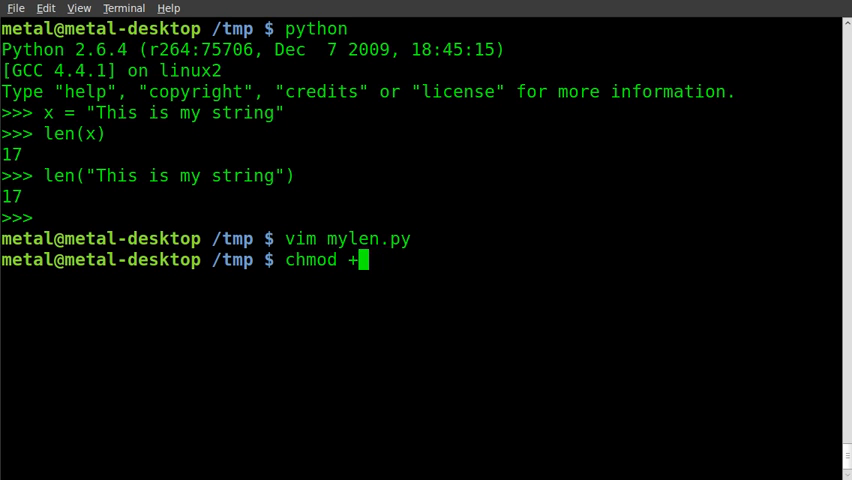
text(x mylen.py)
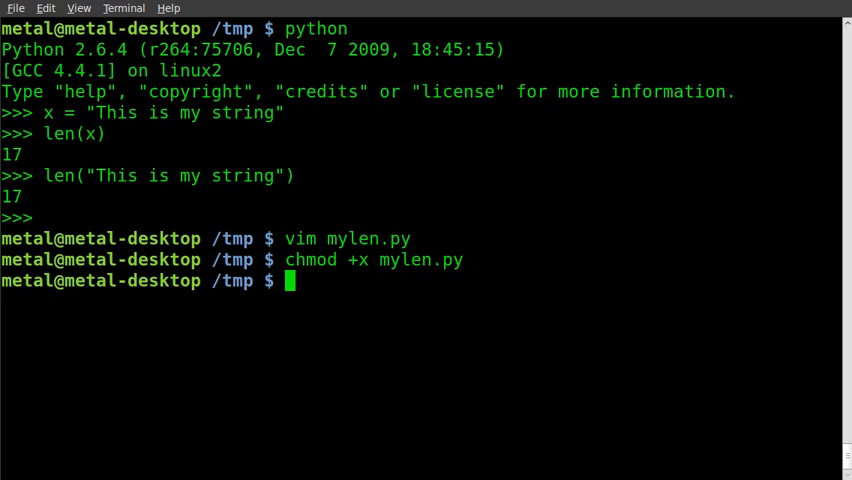
text(./my)
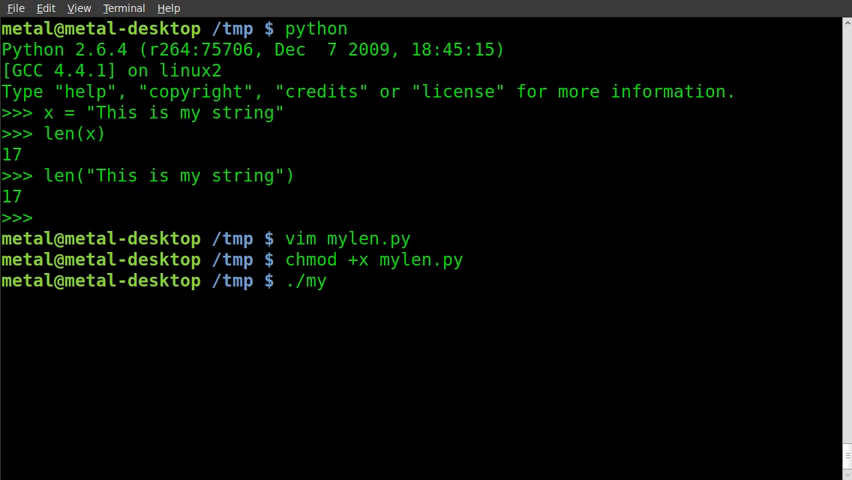
key(Return)
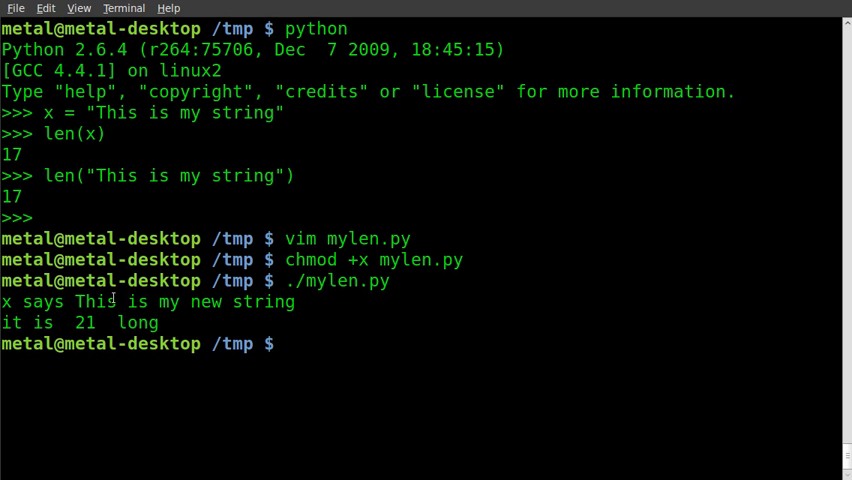
mouse_move(112, 300)
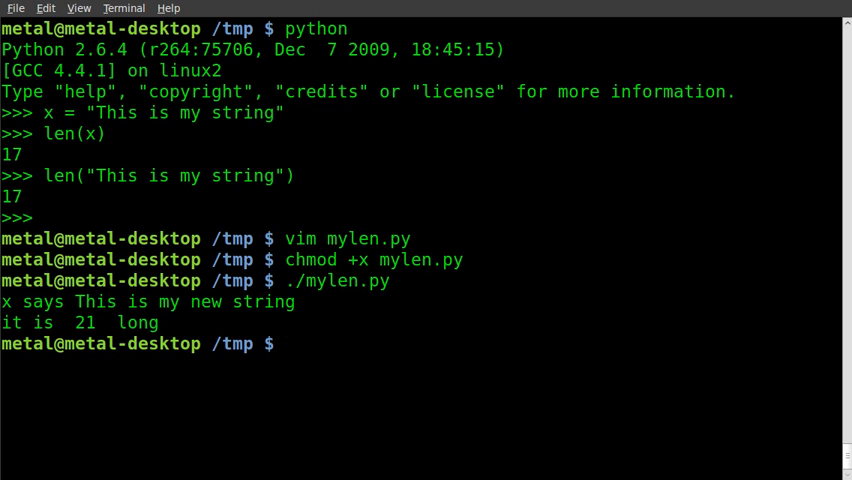